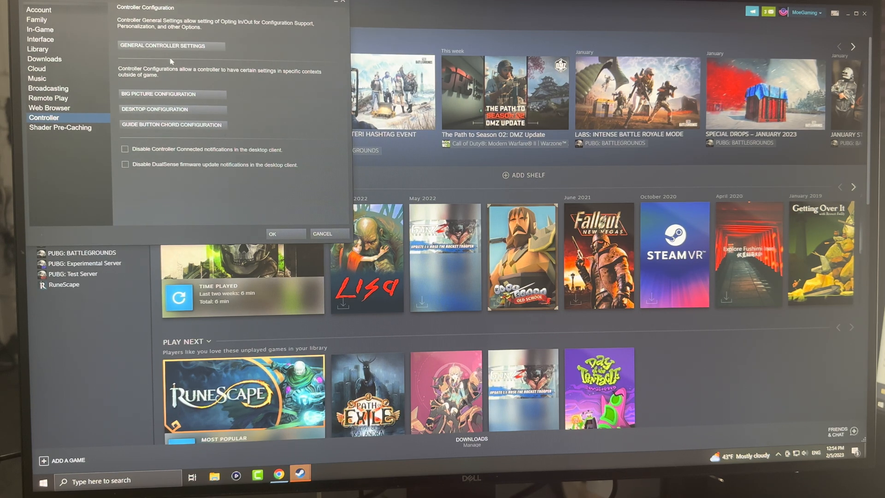
# Go into General Controller Settings from the Controller settings page.
pyautogui.click(171, 46)
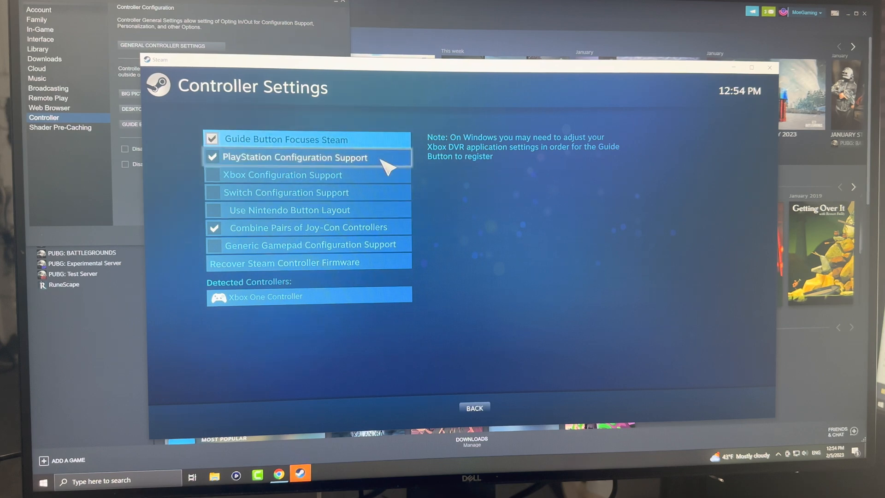
# Enable Xbox Configuration Support, keep PlayStation support off, and back out of the screen.
pyautogui.click(212, 157)
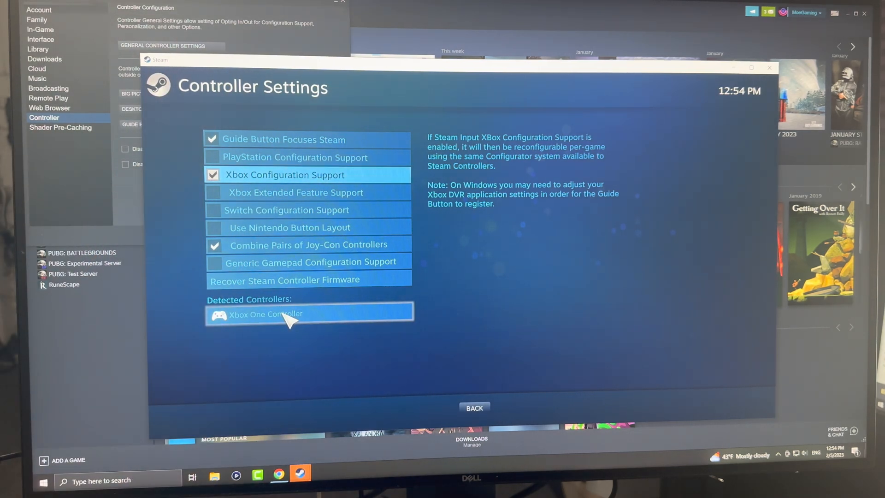
pyautogui.moveTo(463, 415)
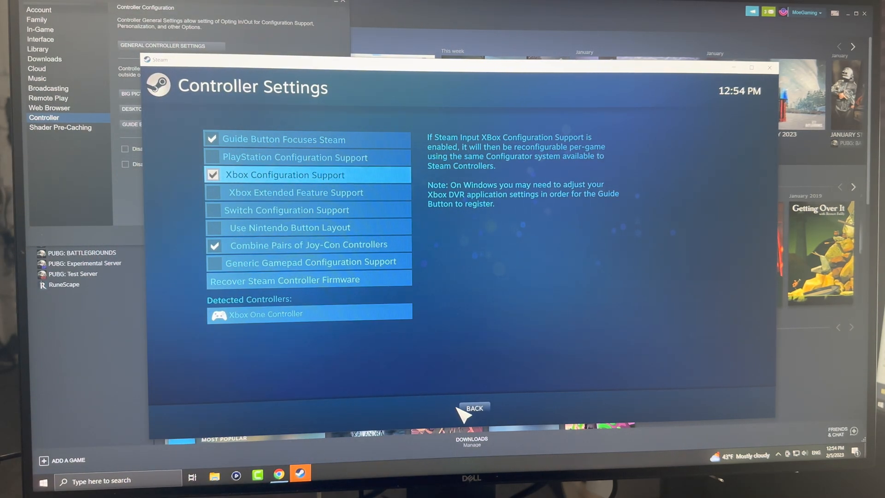
pyautogui.click(474, 407)
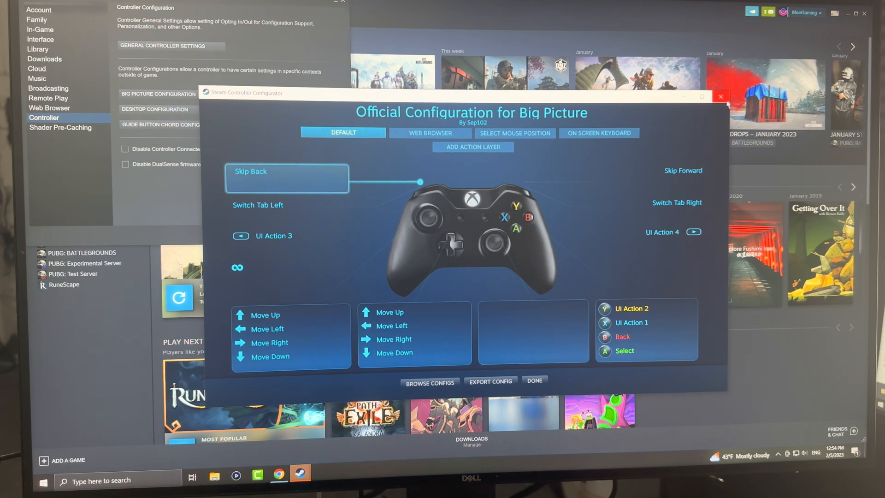
# Finish reviewing the Big Picture controller layout and confirm the Settings window with OK.
pyautogui.click(721, 97)
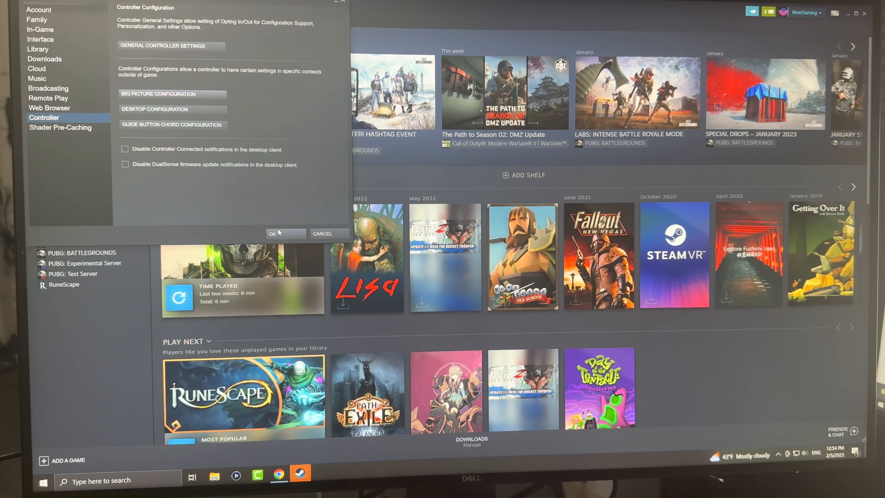
pyautogui.click(274, 233)
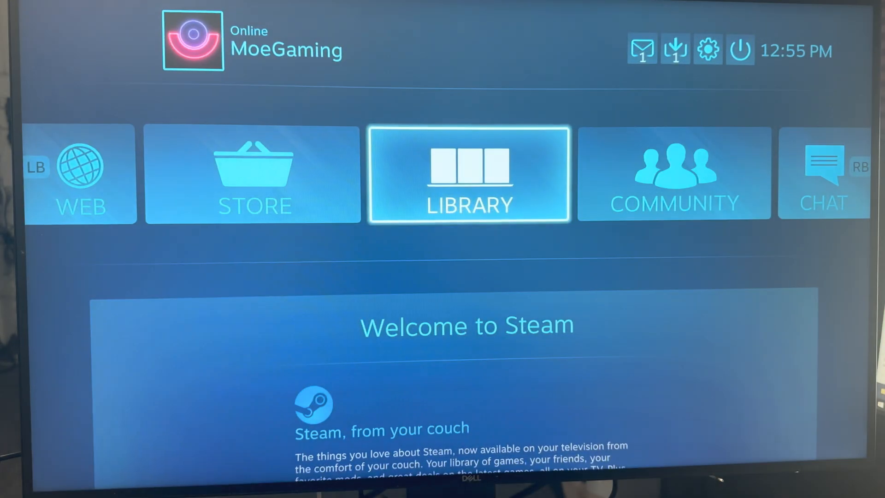
# Exit Big Picture mode via the power menu and return to the desktop library.
pyautogui.click(738, 50)
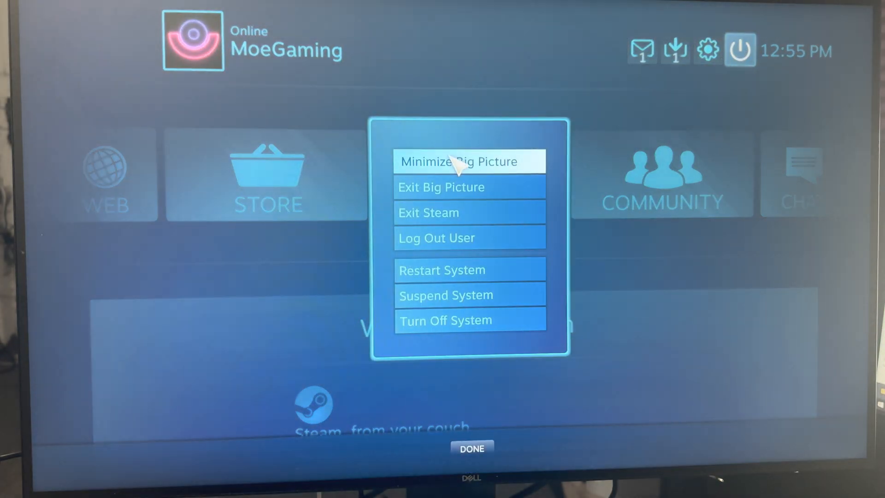
pyautogui.click(469, 161)
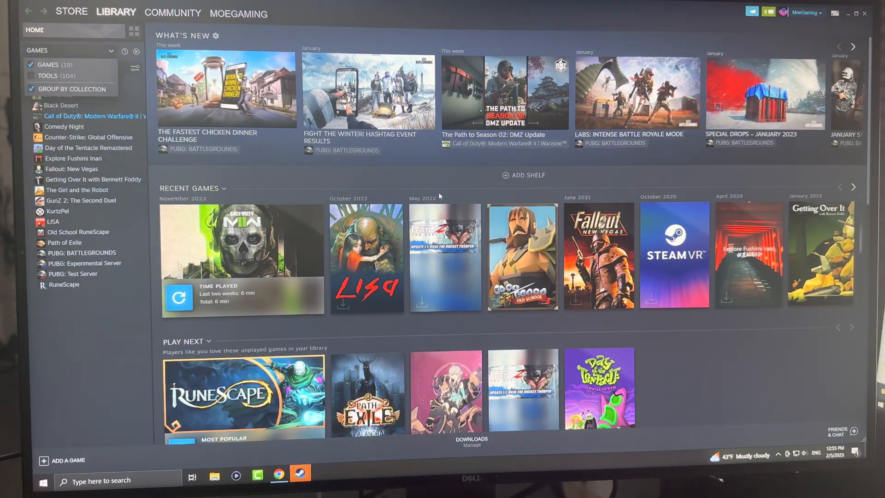